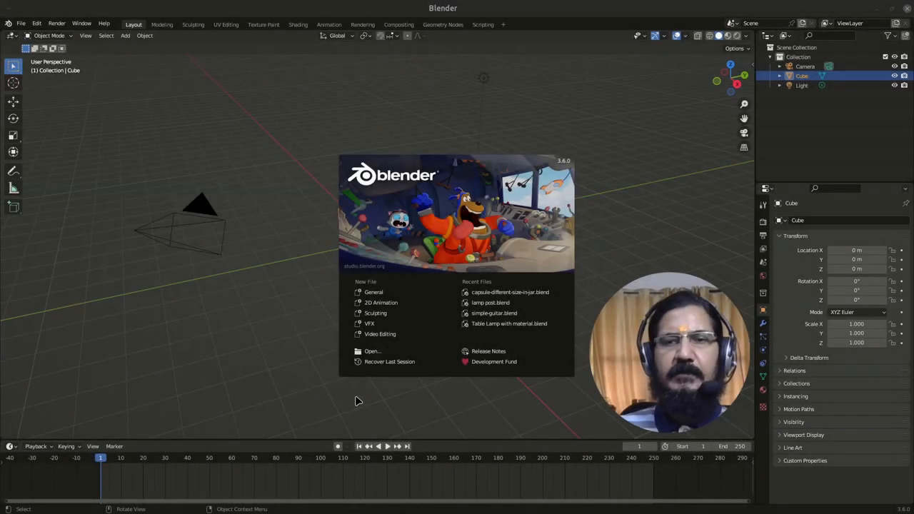
{"action": "mouse_move", "coordinate": [262, 377]}
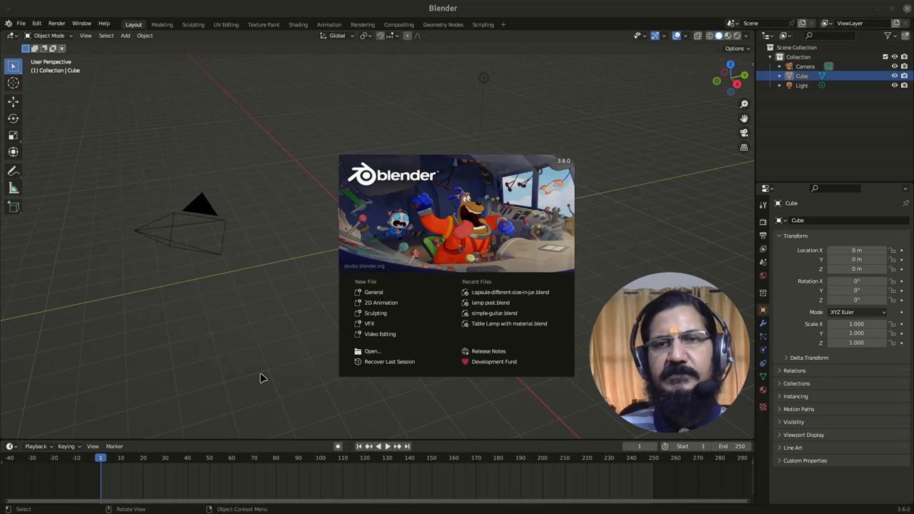
{"action": "mouse_move", "coordinate": [405, 136]}
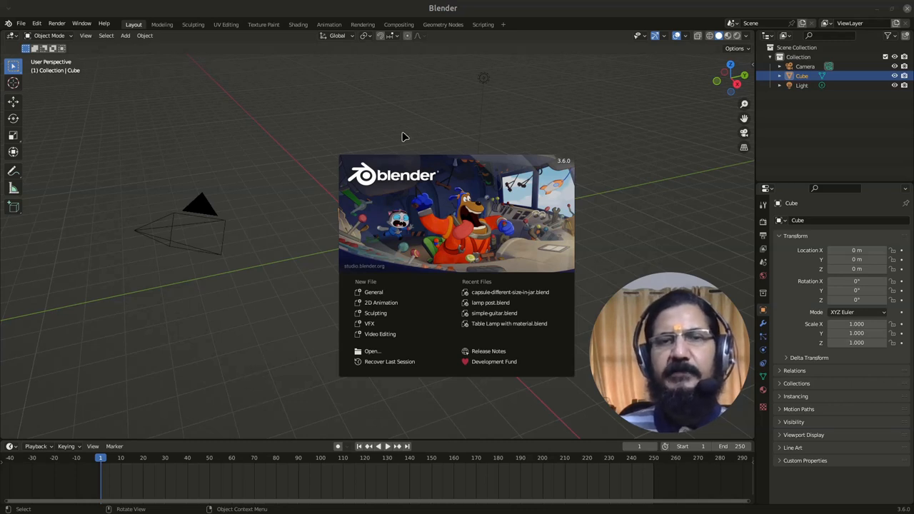
{"action": "mouse_move", "coordinate": [541, 117]}
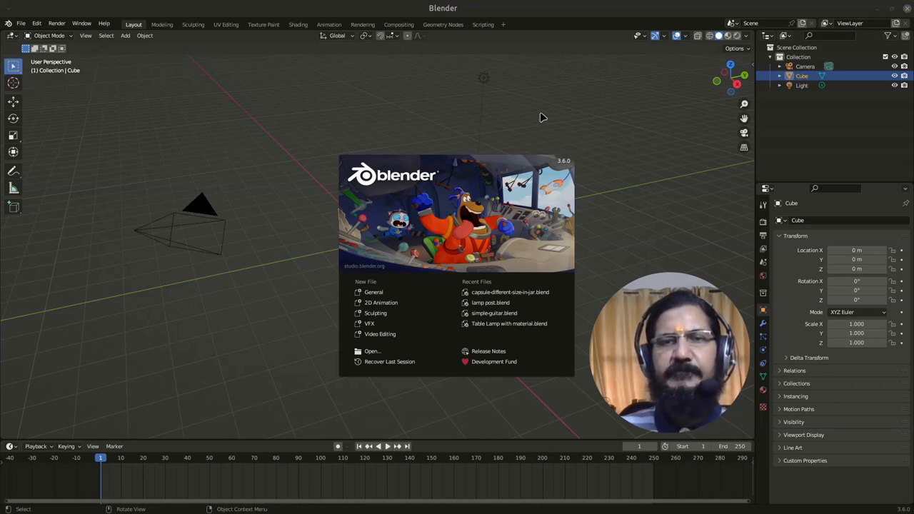
{"action": "mouse_move", "coordinate": [350, 247]}
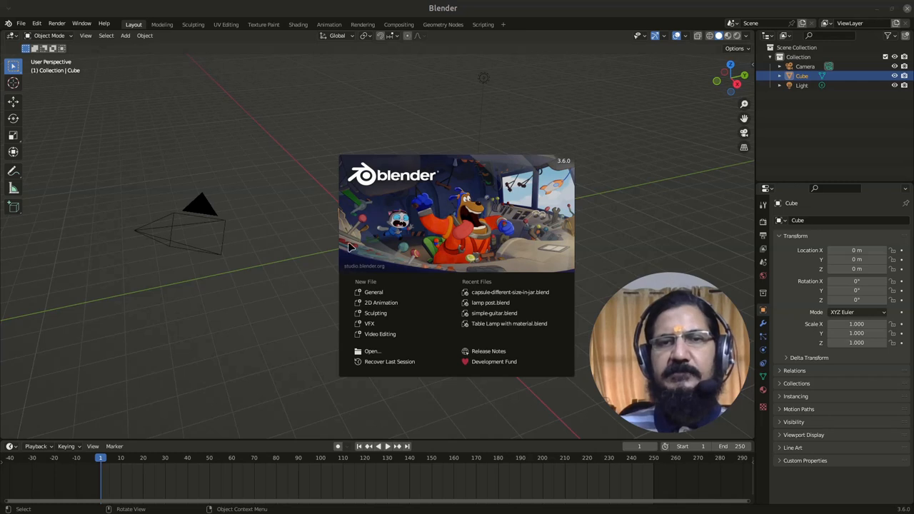
{"action": "mouse_move", "coordinate": [371, 236]}
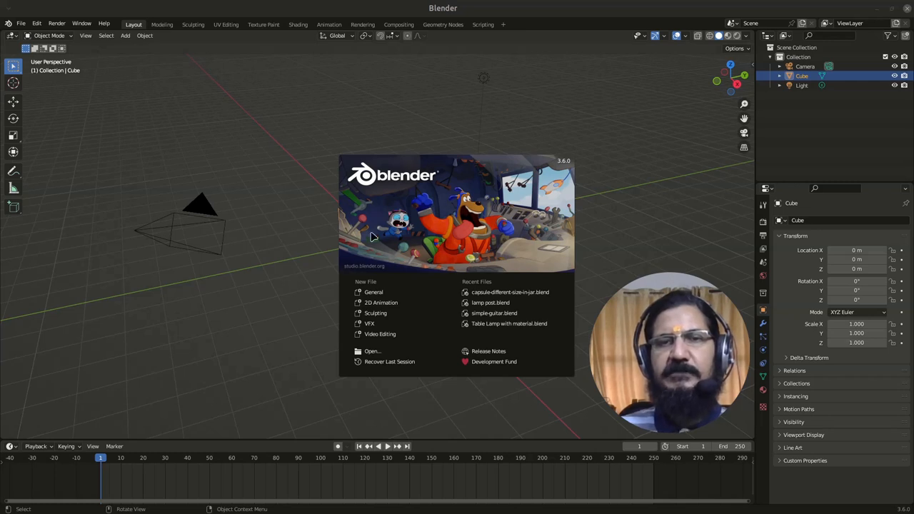
{"action": "mouse_move", "coordinate": [562, 175]}
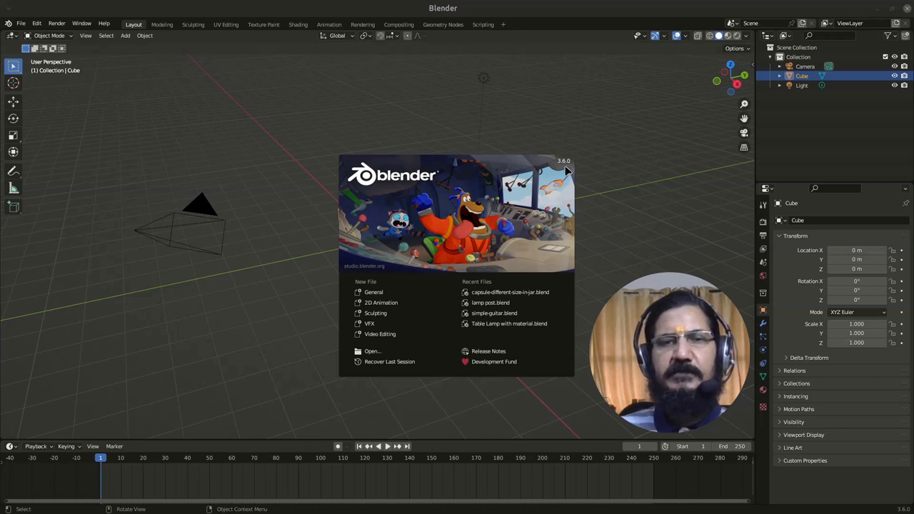
{"action": "mouse_move", "coordinate": [366, 262]}
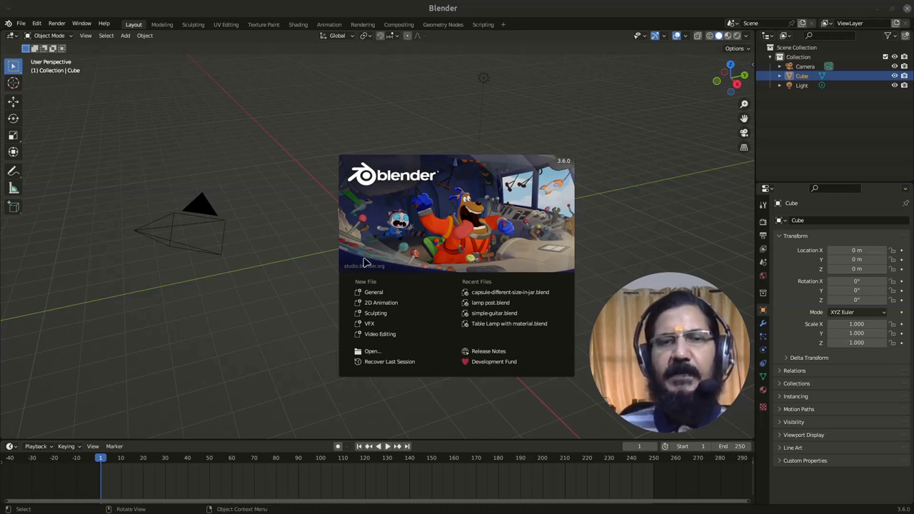
{"action": "mouse_move", "coordinate": [381, 403]}
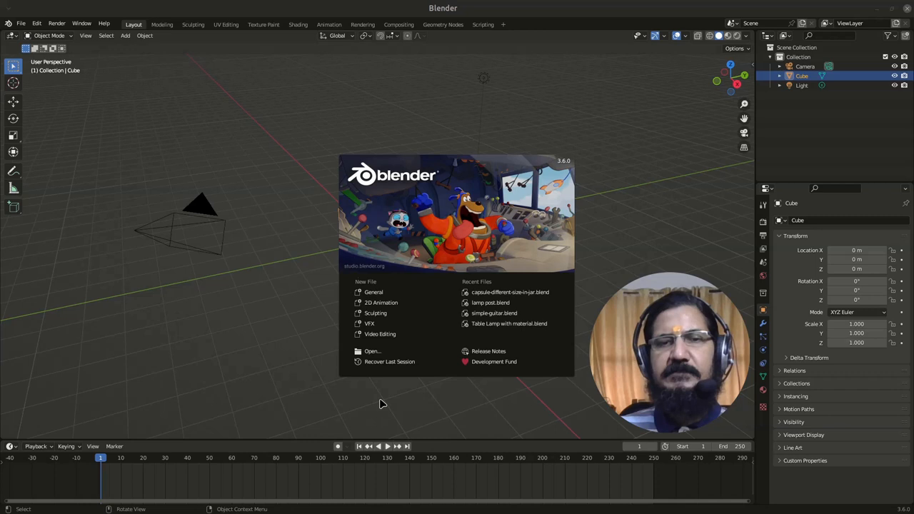
{"action": "mouse_move", "coordinate": [379, 406]}
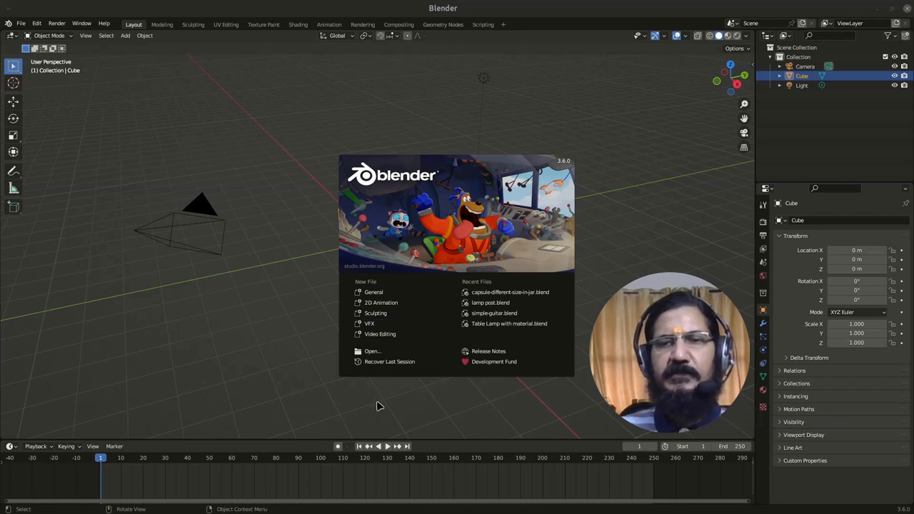
{"action": "mouse_move", "coordinate": [403, 295]}
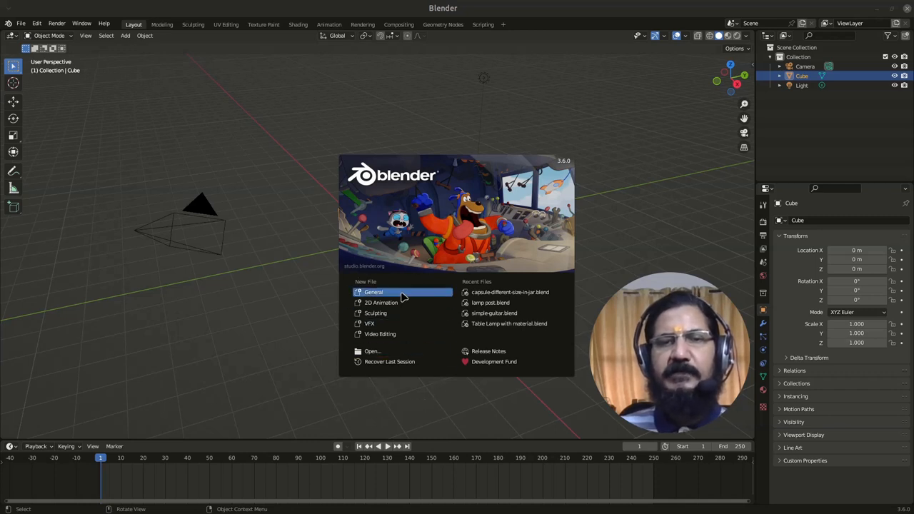
{"action": "mouse_move", "coordinate": [427, 300]}
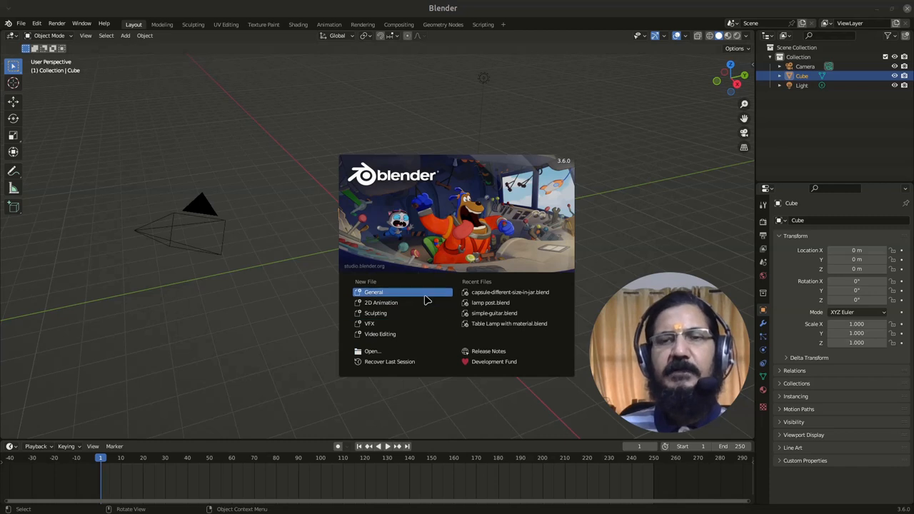
{"action": "mouse_move", "coordinate": [402, 313]}
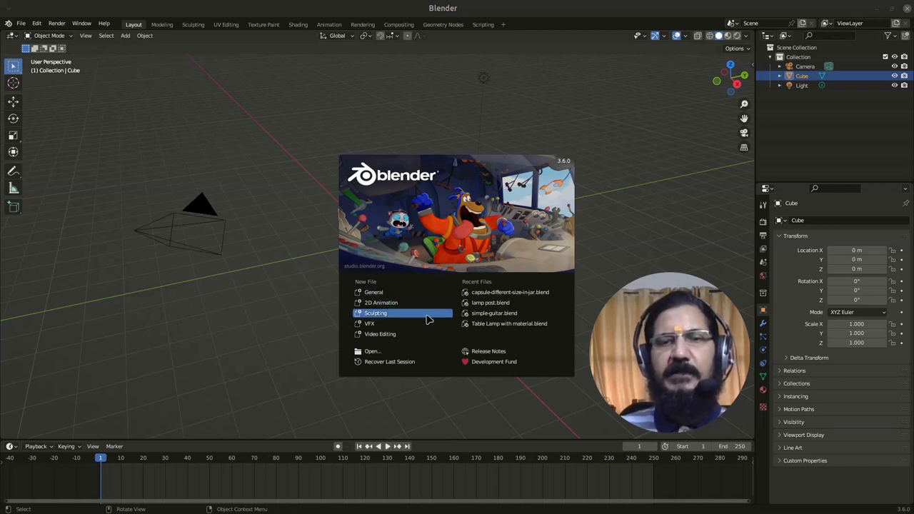
{"action": "mouse_move", "coordinate": [420, 398]}
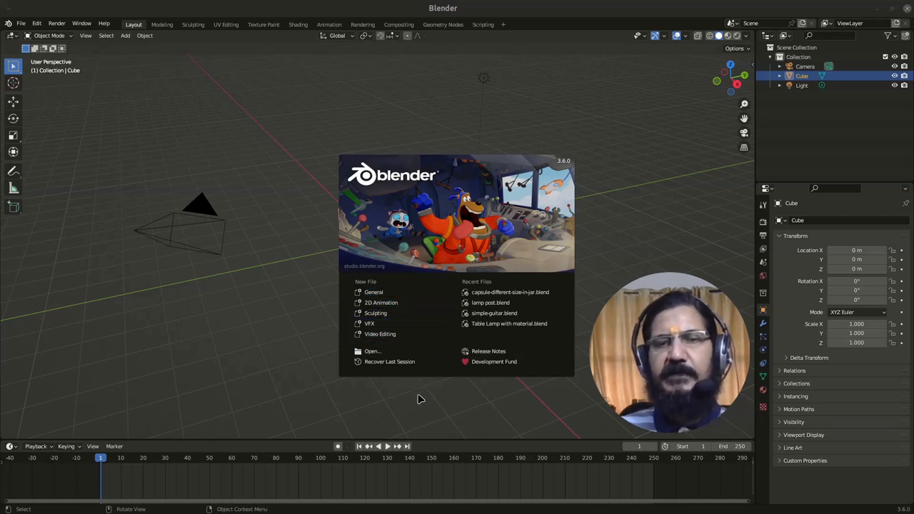
{"action": "mouse_move", "coordinate": [370, 350]}
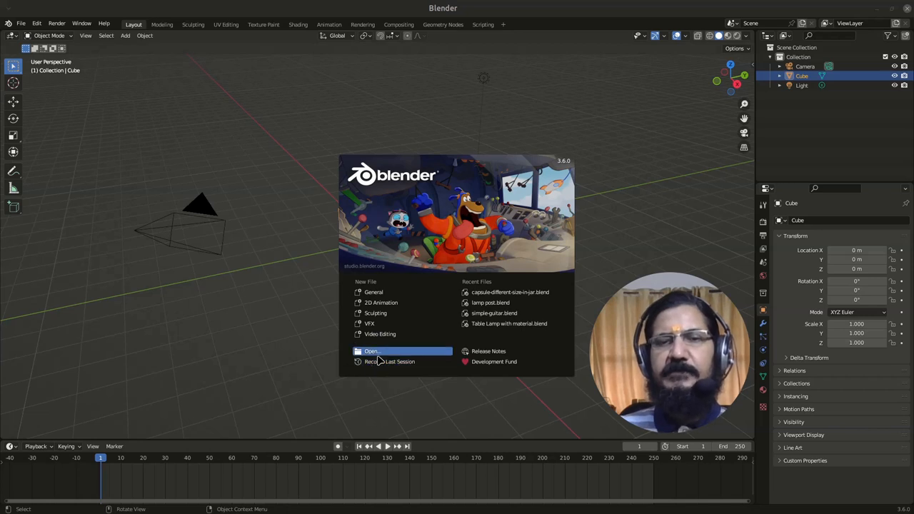
{"action": "mouse_move", "coordinate": [514, 302]}
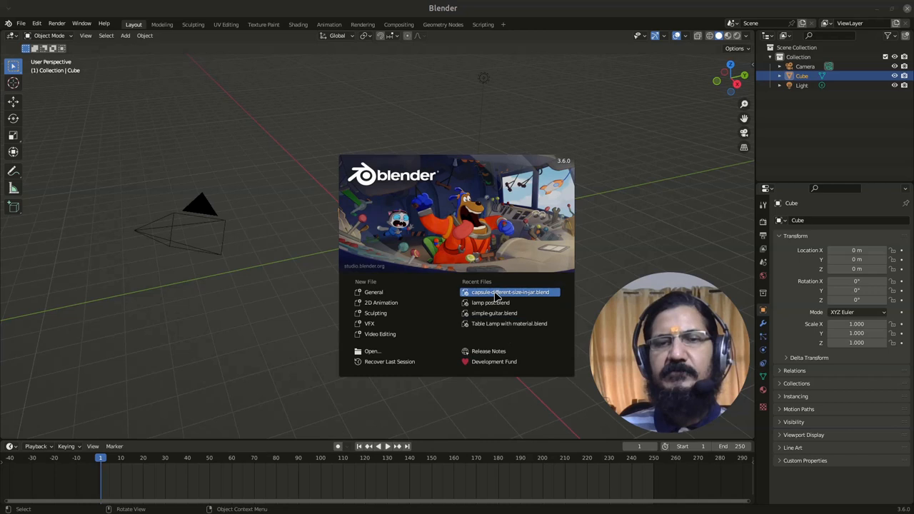
{"action": "mouse_move", "coordinate": [488, 350]}
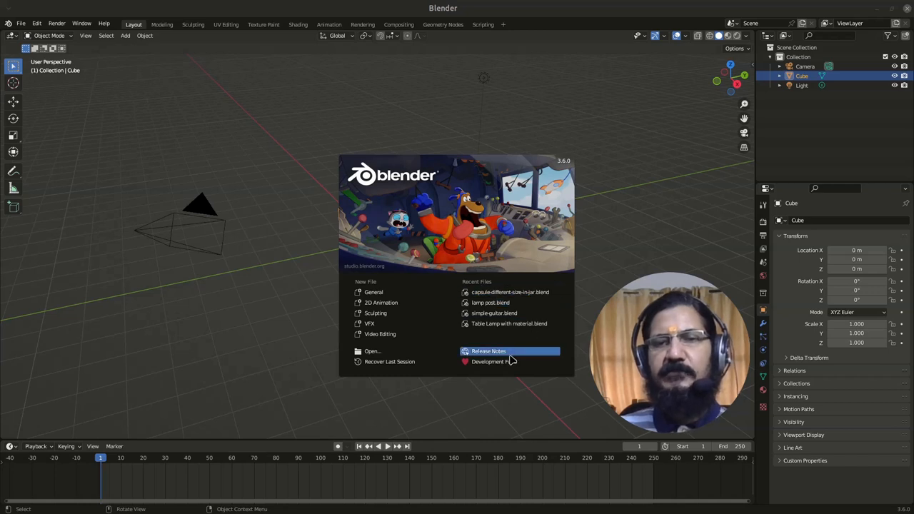
{"action": "mouse_move", "coordinate": [500, 372]}
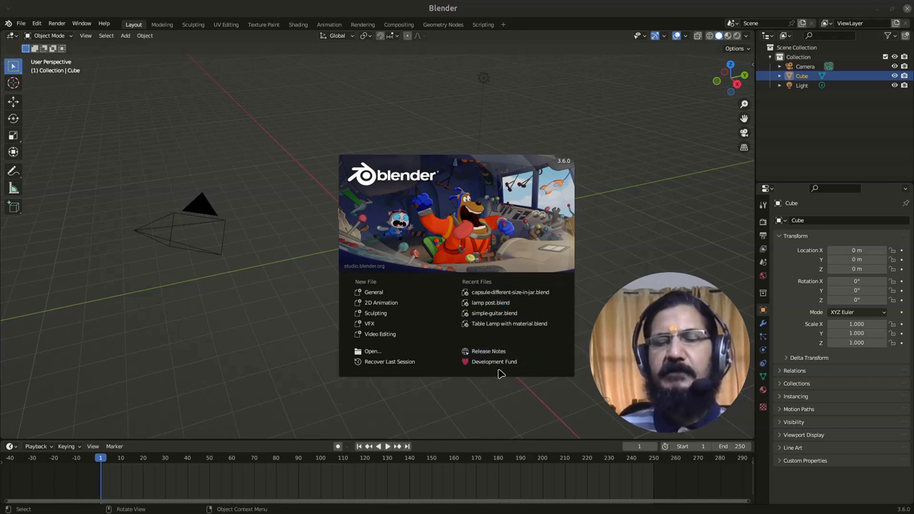
{"action": "mouse_move", "coordinate": [520, 384]}
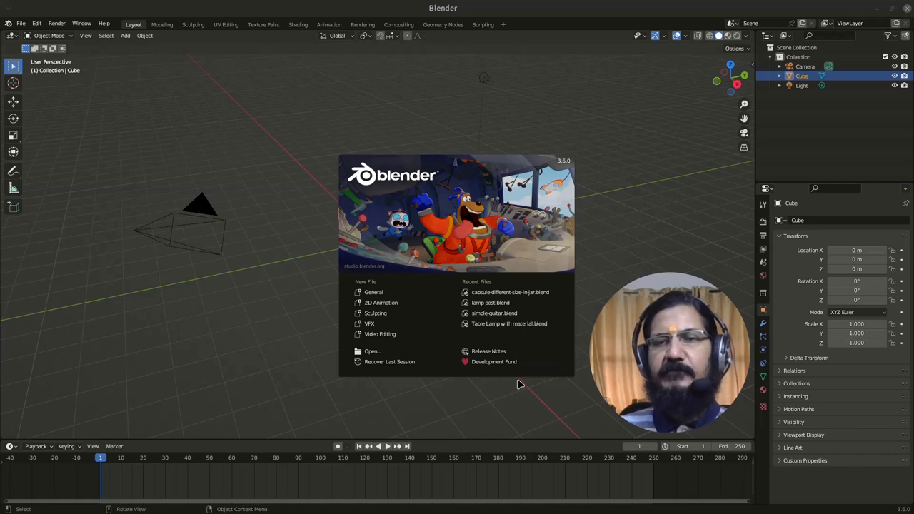
{"action": "mouse_move", "coordinate": [517, 386]}
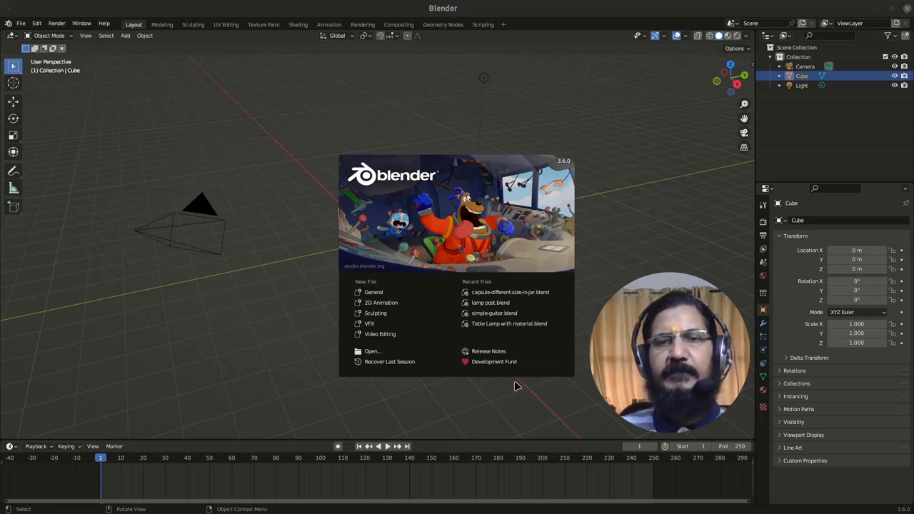
{"action": "mouse_move", "coordinate": [456, 428]}
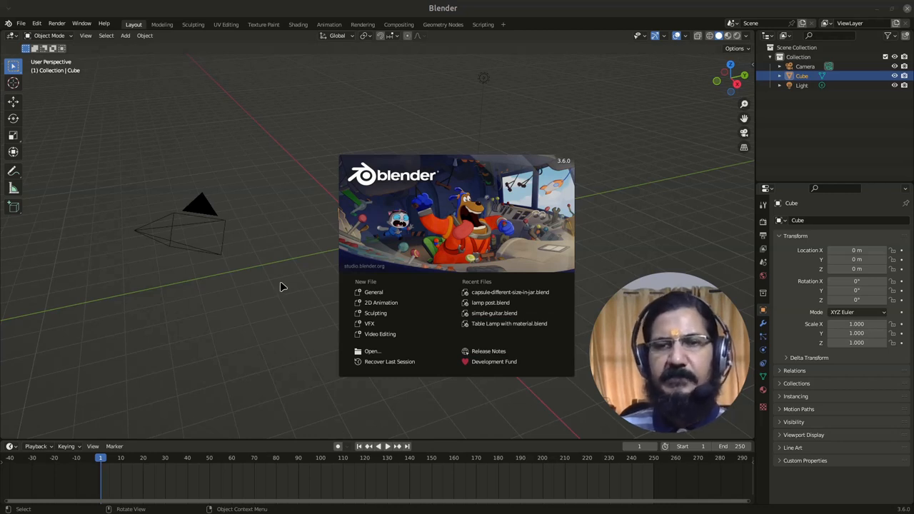
Step: Show the Blender3D-Main-Screen.jpg diagram labelling Top Bar, 3D View, Outliner, Properties and Timeline
{"action": "left_click", "coordinate": [280, 286]}
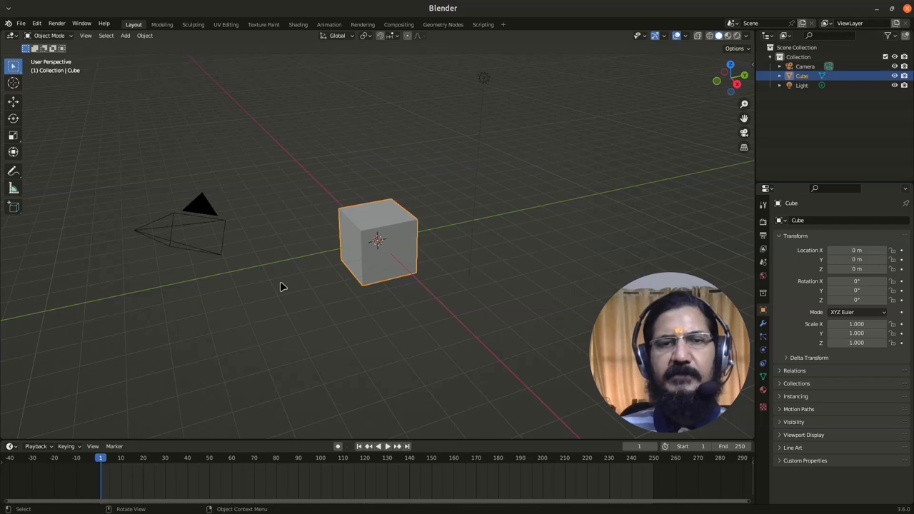
{"action": "mouse_move", "coordinate": [457, 255]}
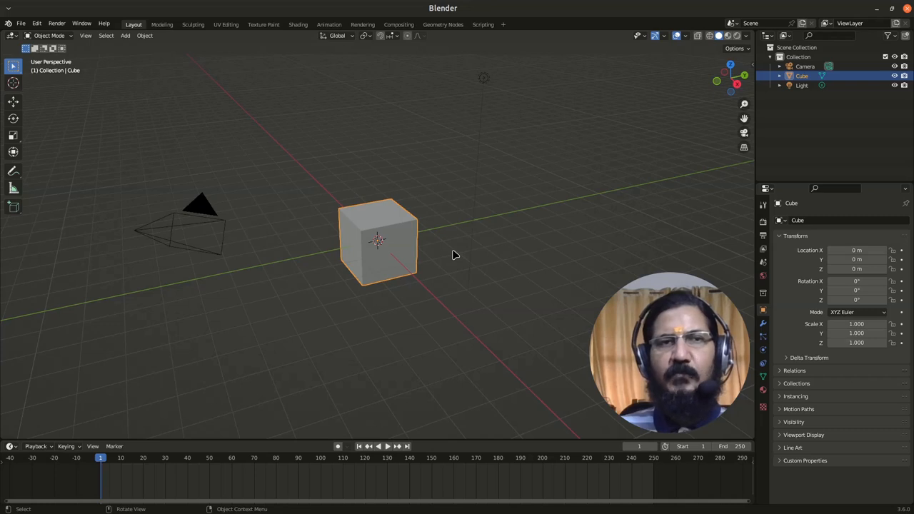
{"action": "mouse_move", "coordinate": [693, 110]}
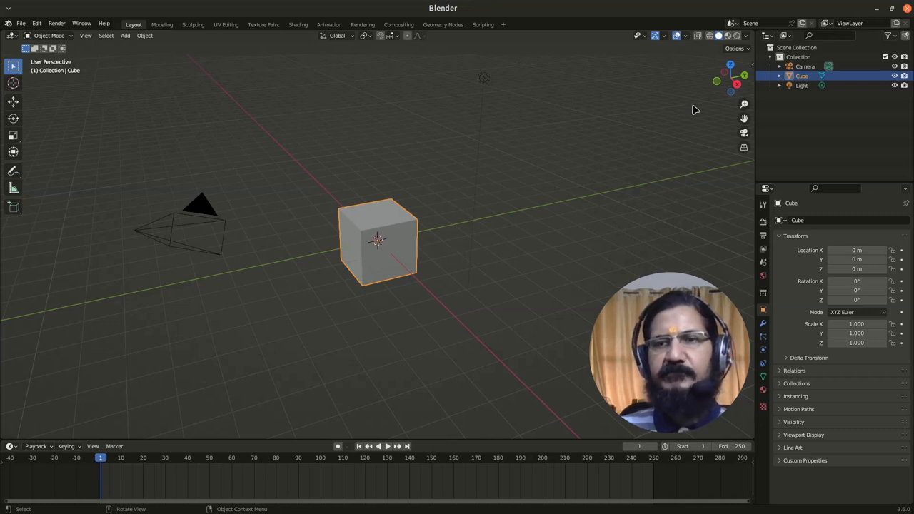
{"action": "mouse_move", "coordinate": [285, 127]}
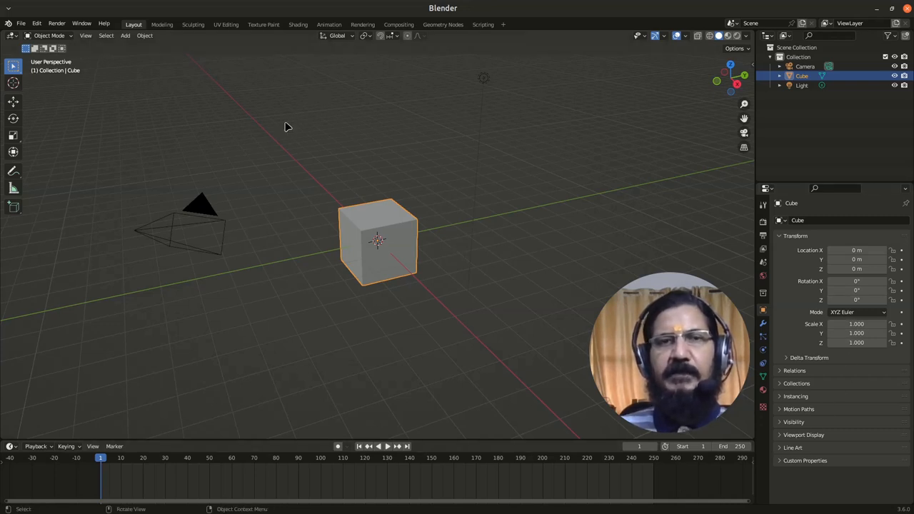
{"action": "mouse_move", "coordinate": [310, 159]}
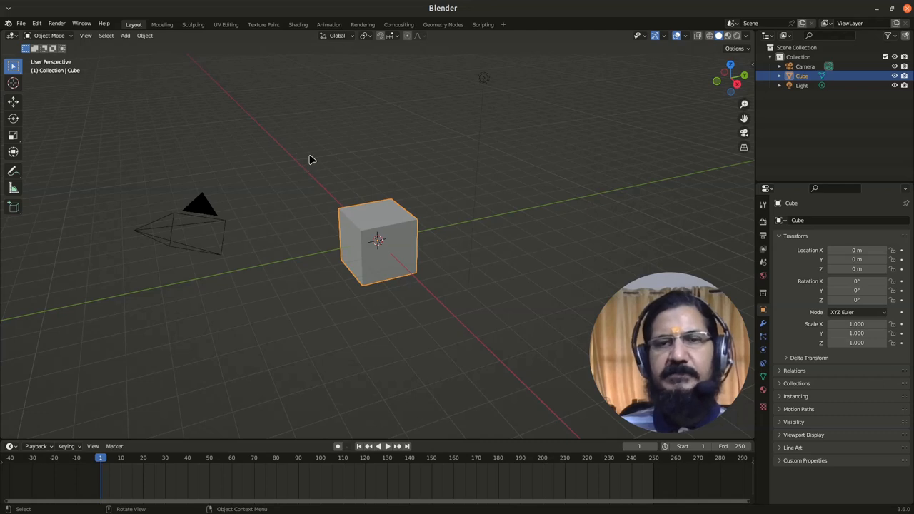
{"action": "mouse_move", "coordinate": [313, 209]}
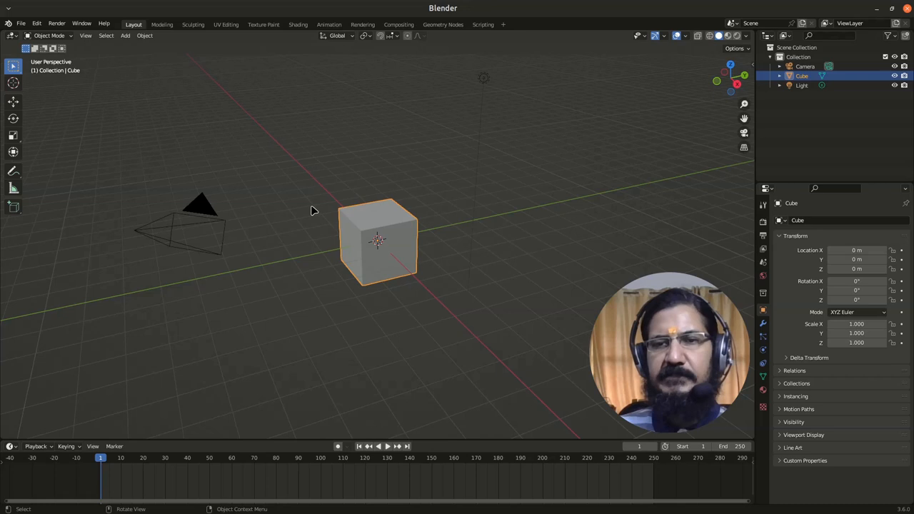
{"action": "mouse_move", "coordinate": [308, 280]}
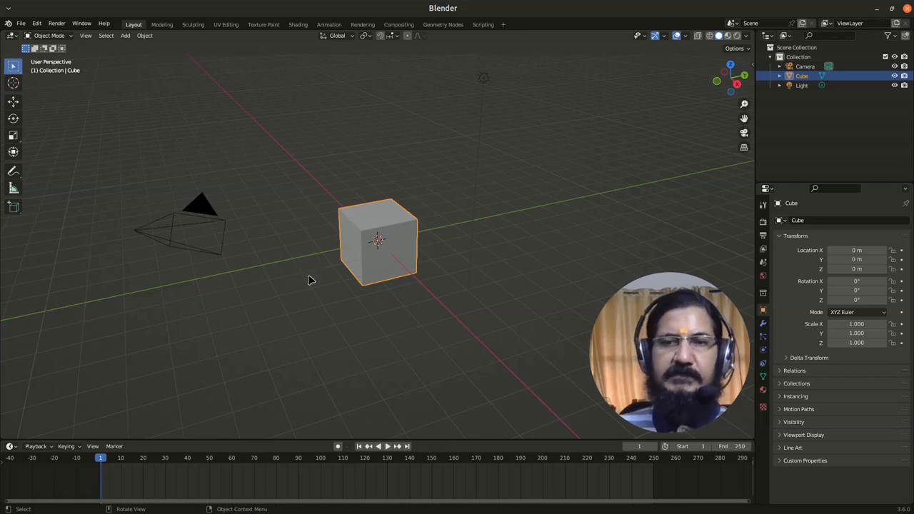
{"action": "mouse_move", "coordinate": [278, 313]}
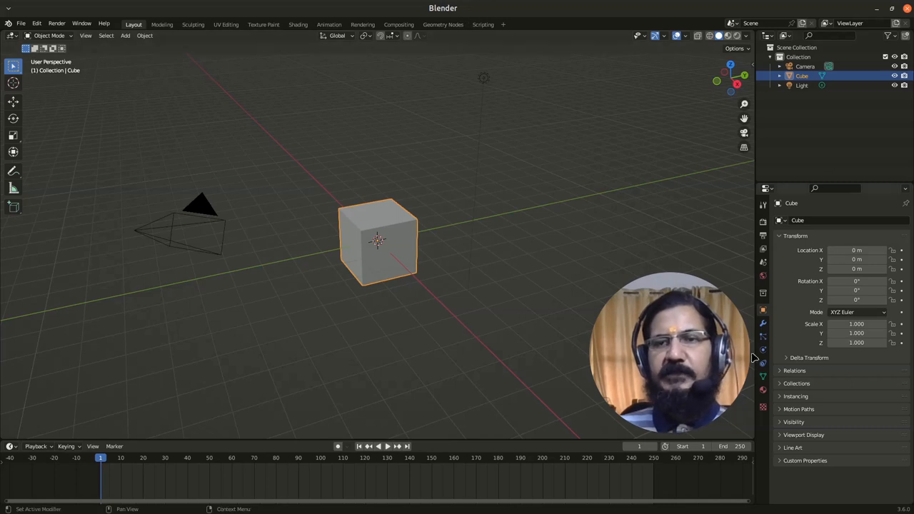
{"action": "mouse_move", "coordinate": [281, 345]}
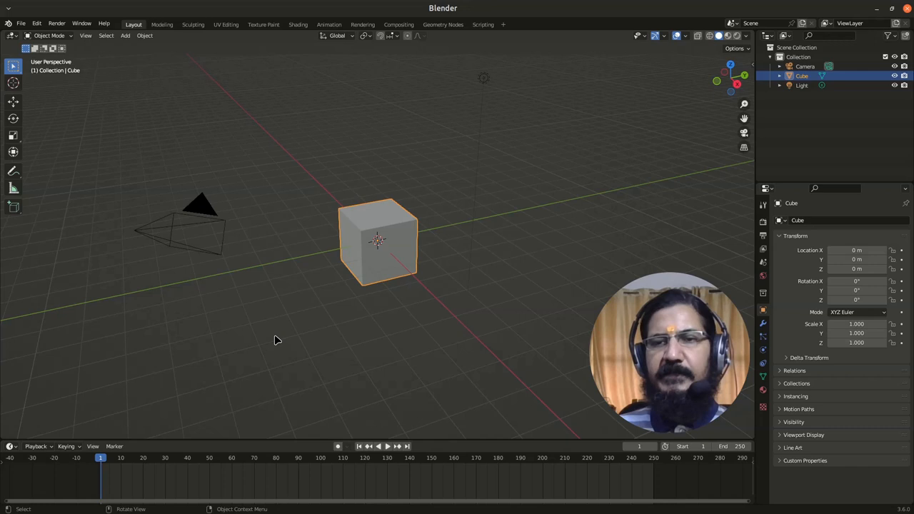
{"action": "mouse_move", "coordinate": [271, 336]}
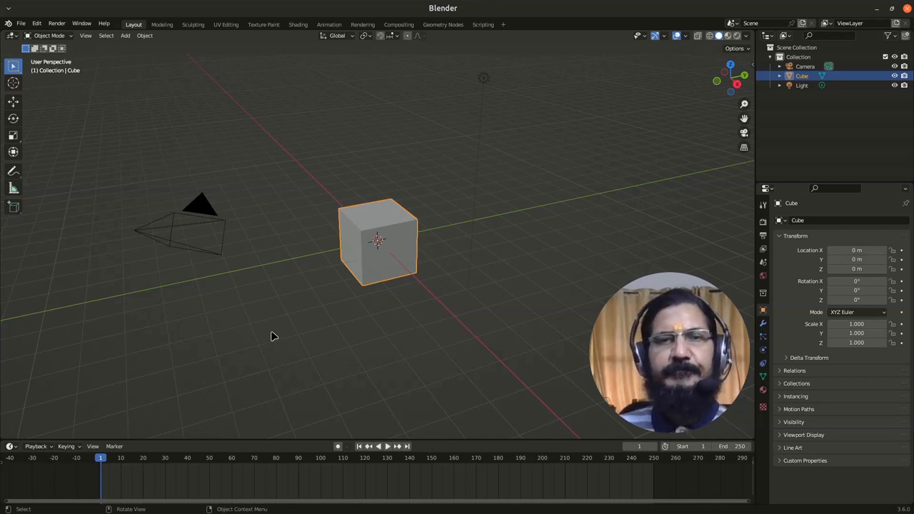
{"action": "mouse_move", "coordinate": [264, 320]}
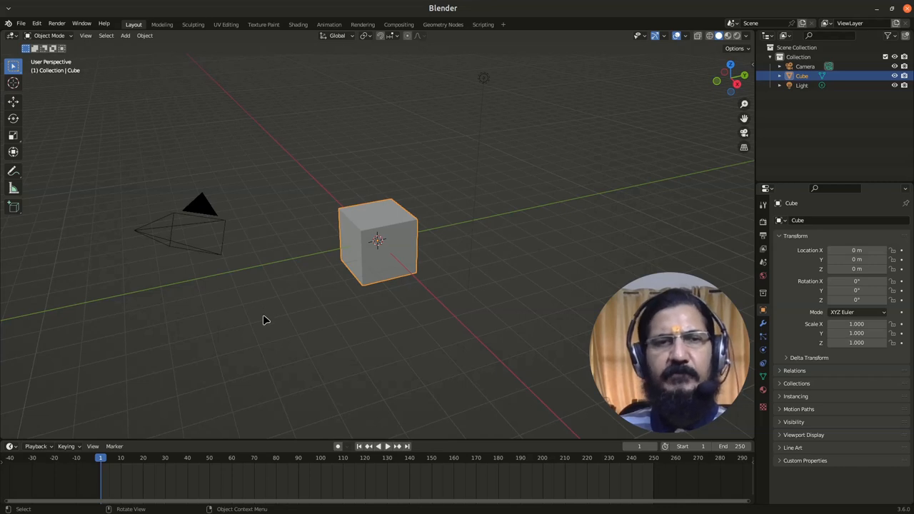
{"action": "mouse_move", "coordinate": [271, 328]}
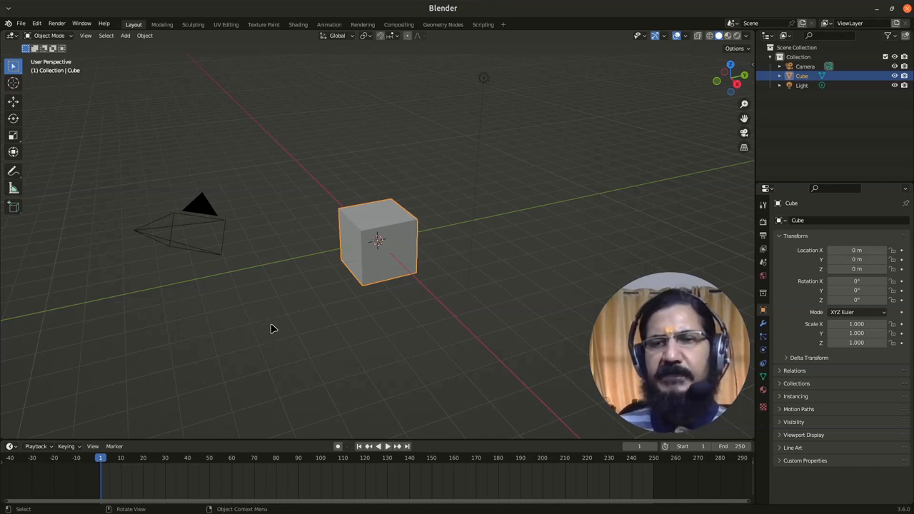
{"action": "mouse_move", "coordinate": [307, 80]}
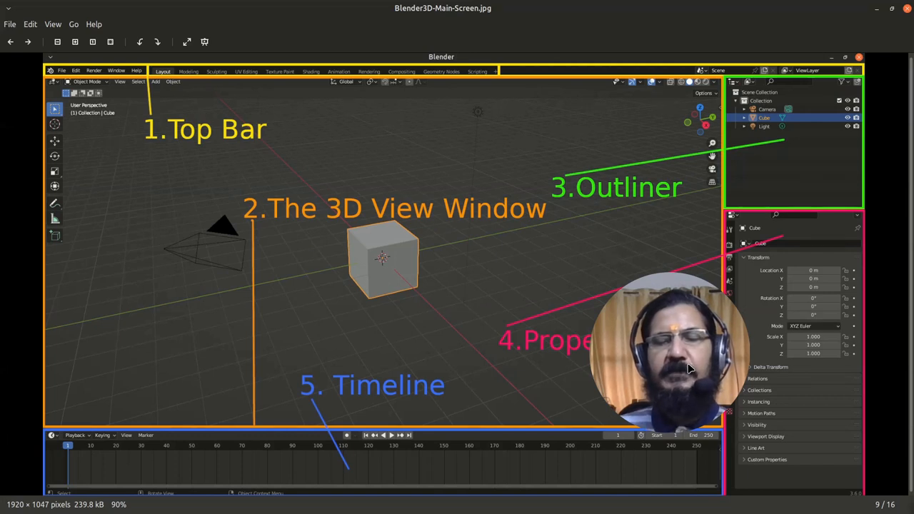
{"action": "mouse_move", "coordinate": [341, 369]}
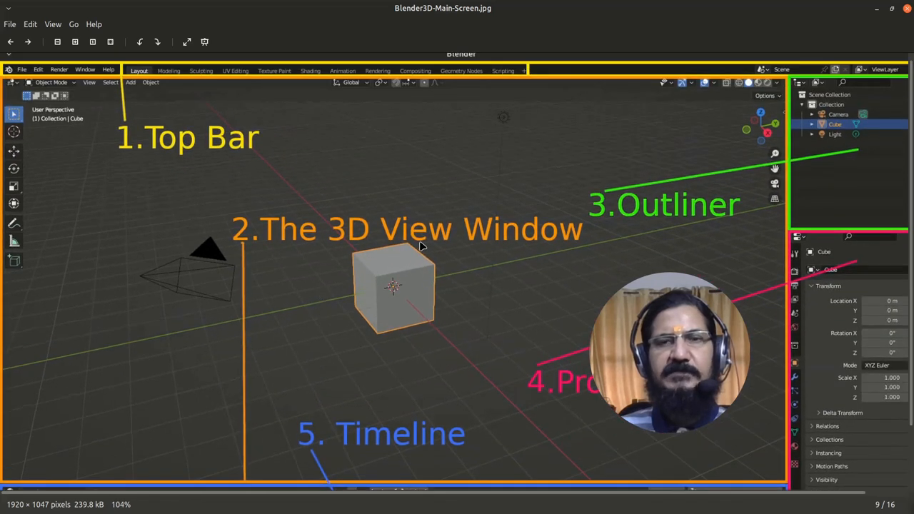
{"action": "mouse_move", "coordinate": [525, 171]}
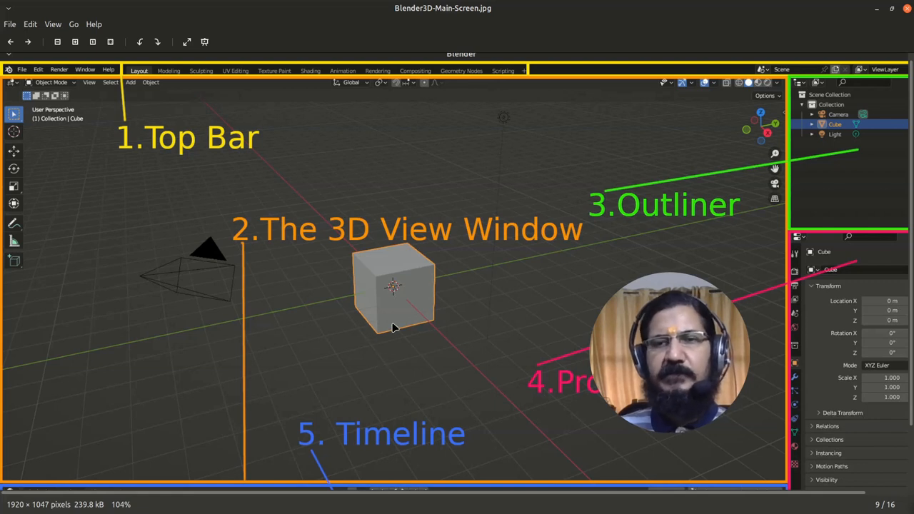
{"action": "mouse_move", "coordinate": [528, 403]}
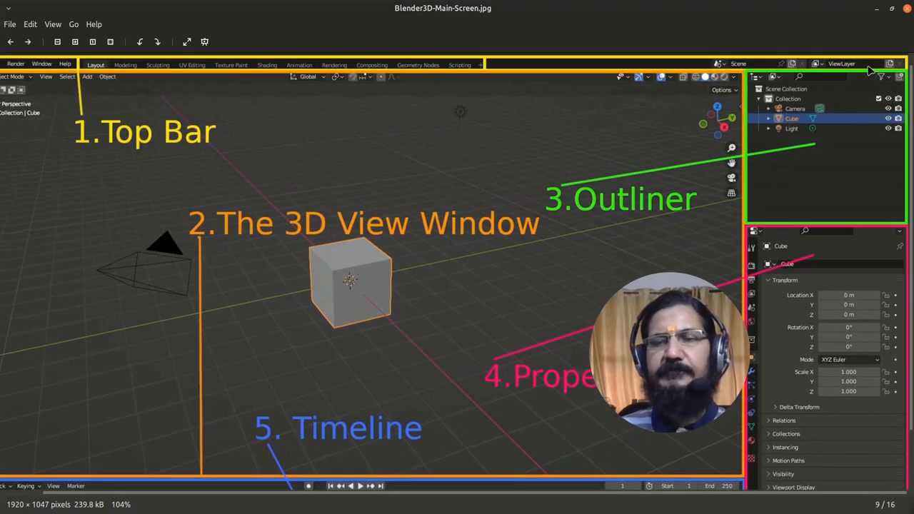
{"action": "scroll", "scroll_direction": "down", "scroll_amount": 3}
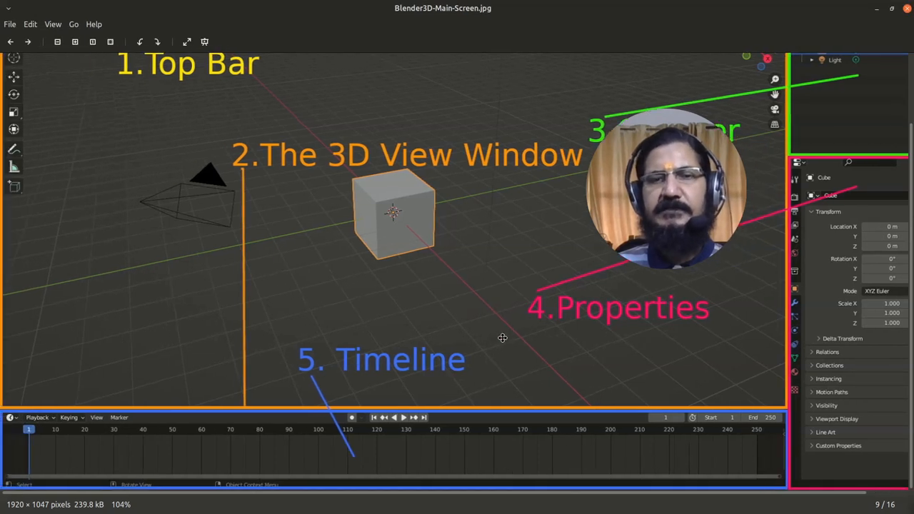
{"action": "mouse_move", "coordinate": [299, 322]}
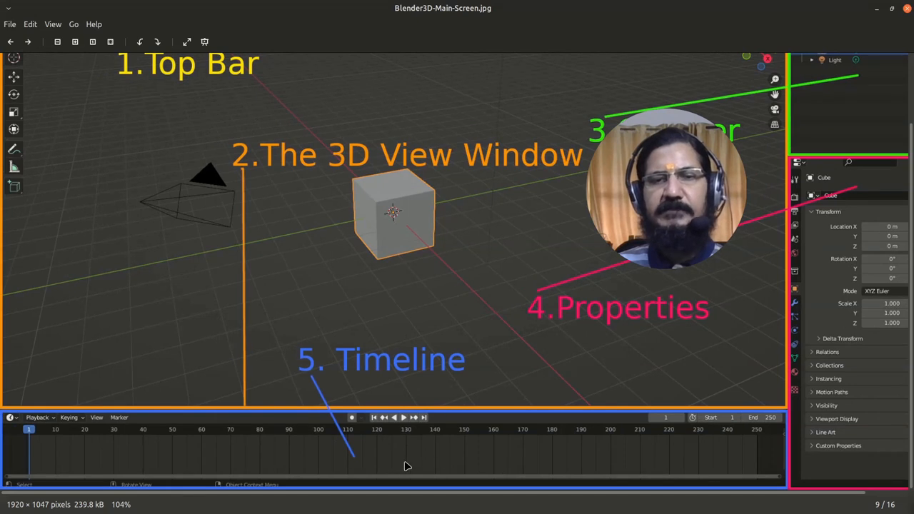
{"action": "mouse_move", "coordinate": [435, 416]}
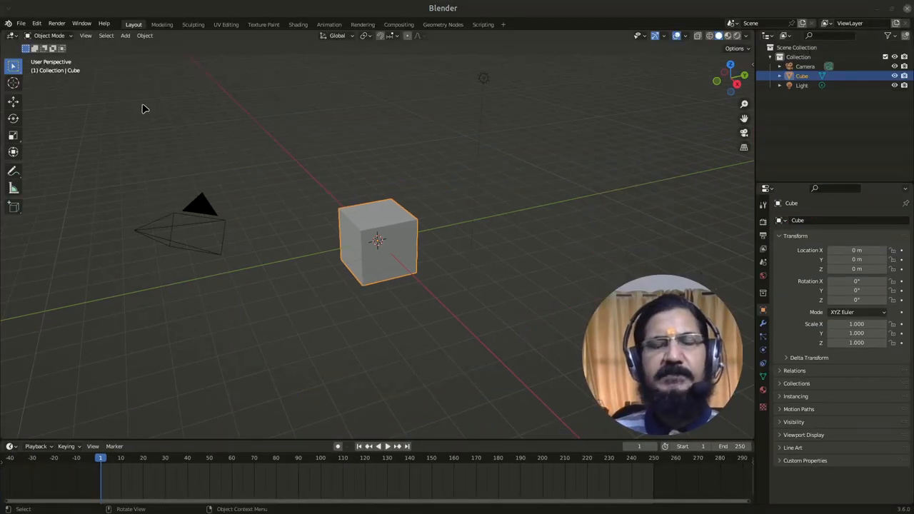
{"action": "mouse_move", "coordinate": [480, 193]}
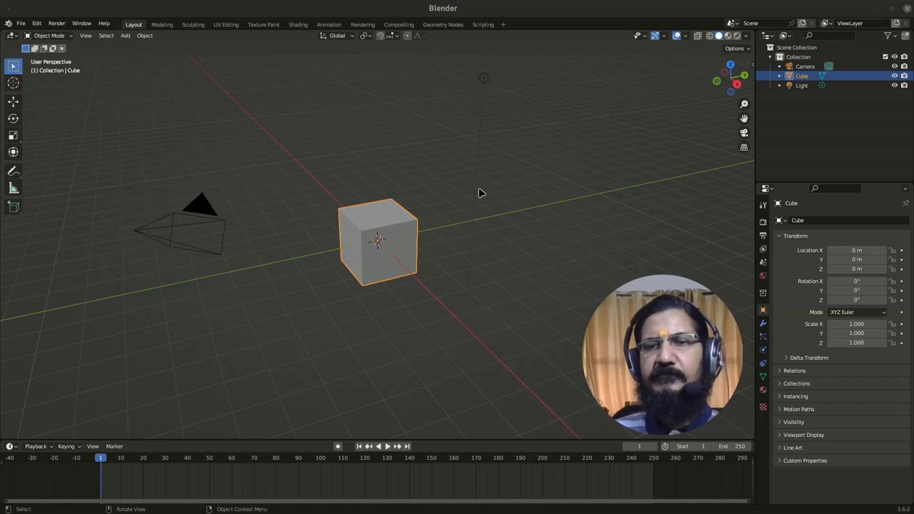
{"action": "mouse_move", "coordinate": [428, 113]}
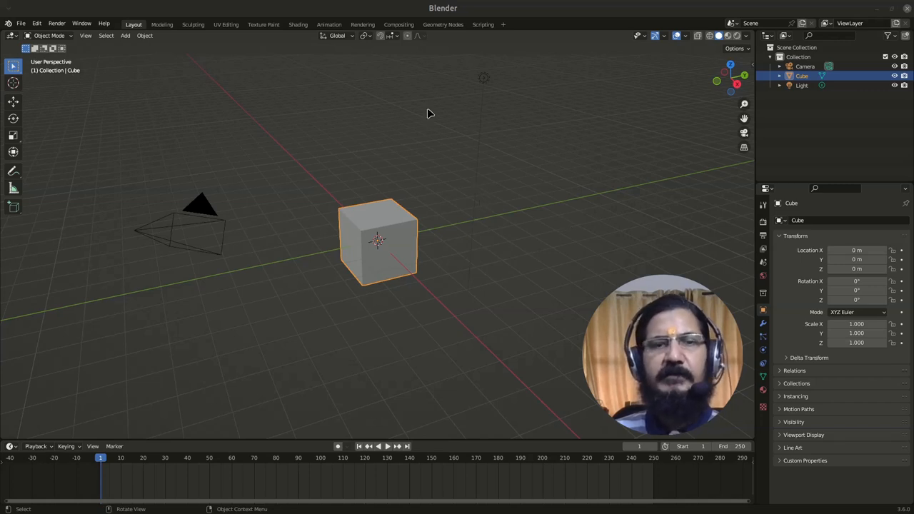
{"action": "mouse_move", "coordinate": [528, 327]}
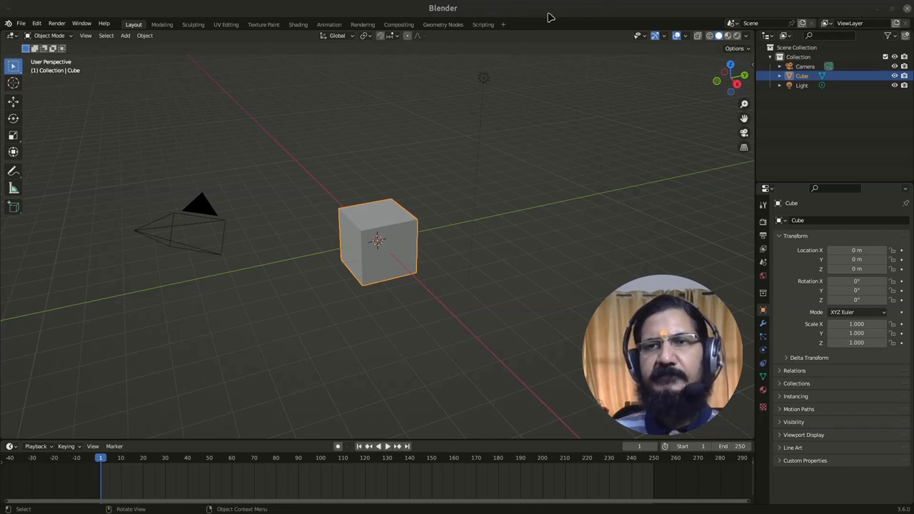
{"action": "mouse_move", "coordinate": [8, 29]}
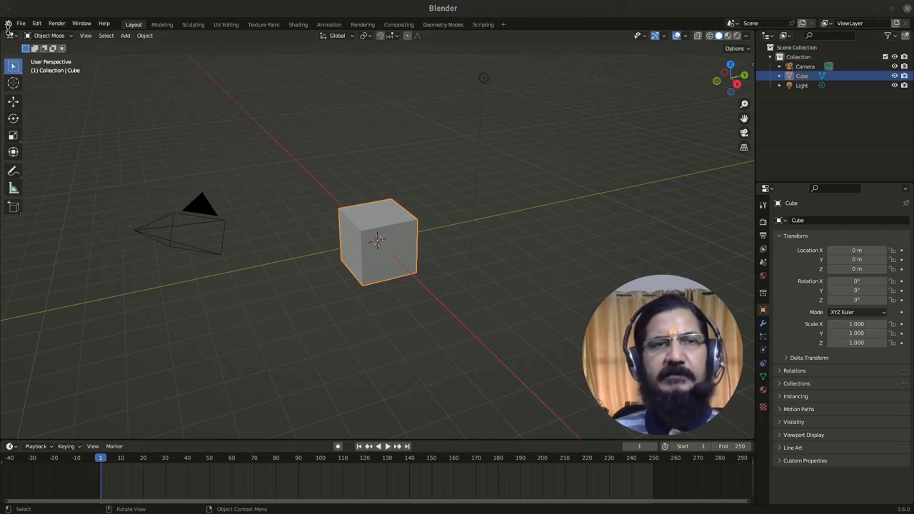
{"action": "mouse_move", "coordinate": [306, 41]}
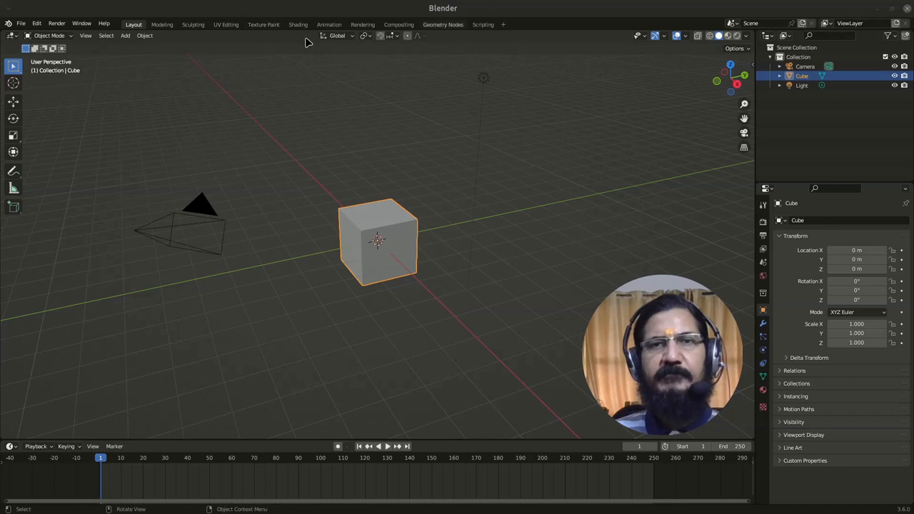
{"action": "mouse_move", "coordinate": [321, 37]}
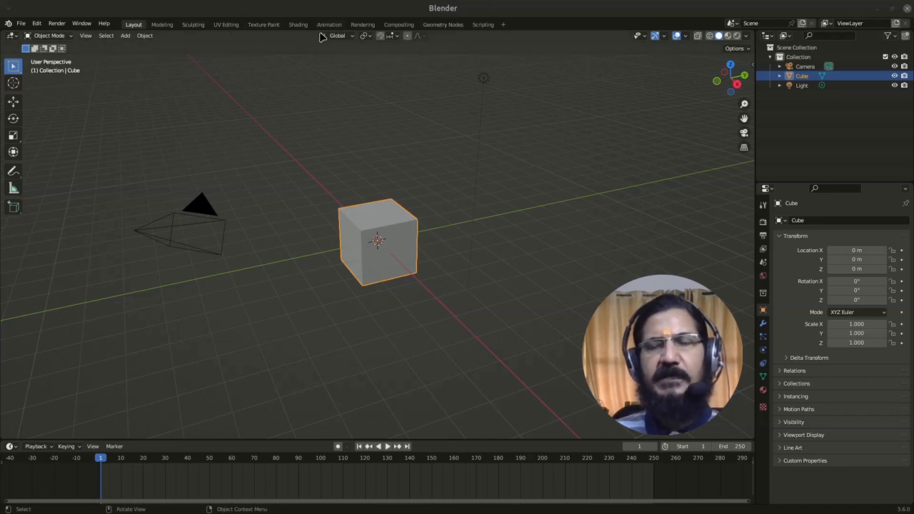
{"action": "mouse_move", "coordinate": [537, 156]}
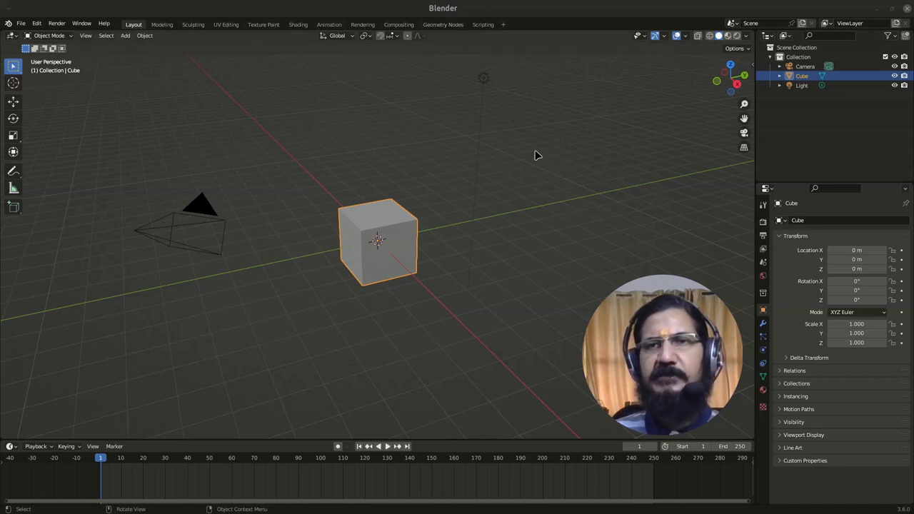
{"action": "mouse_move", "coordinate": [361, 110]}
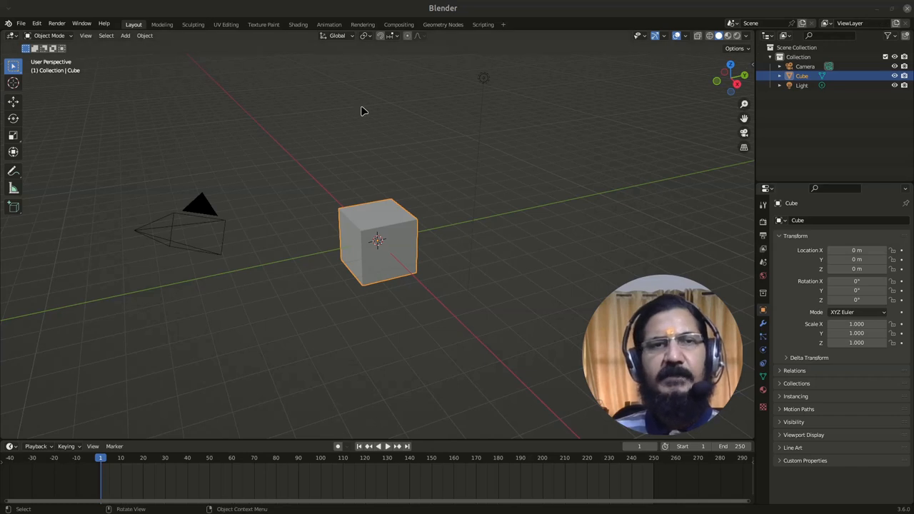
{"action": "mouse_move", "coordinate": [391, 428]}
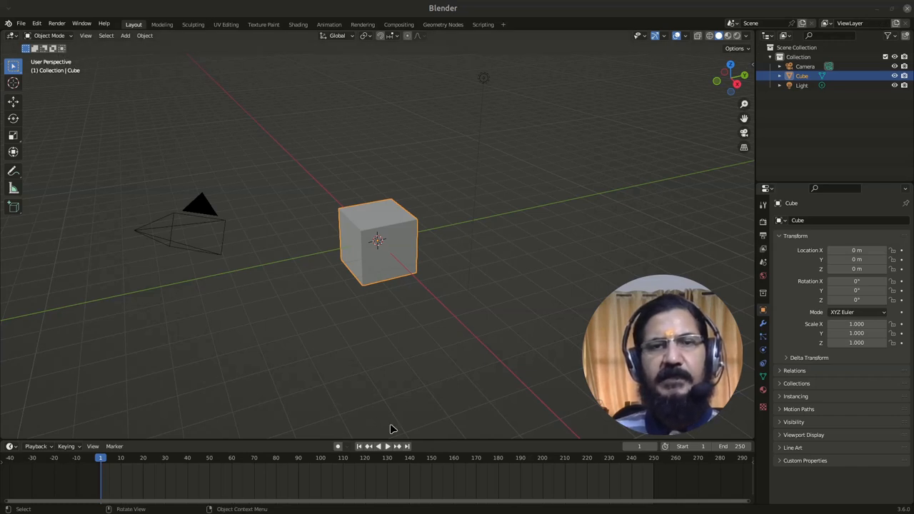
{"action": "mouse_move", "coordinate": [196, 156]}
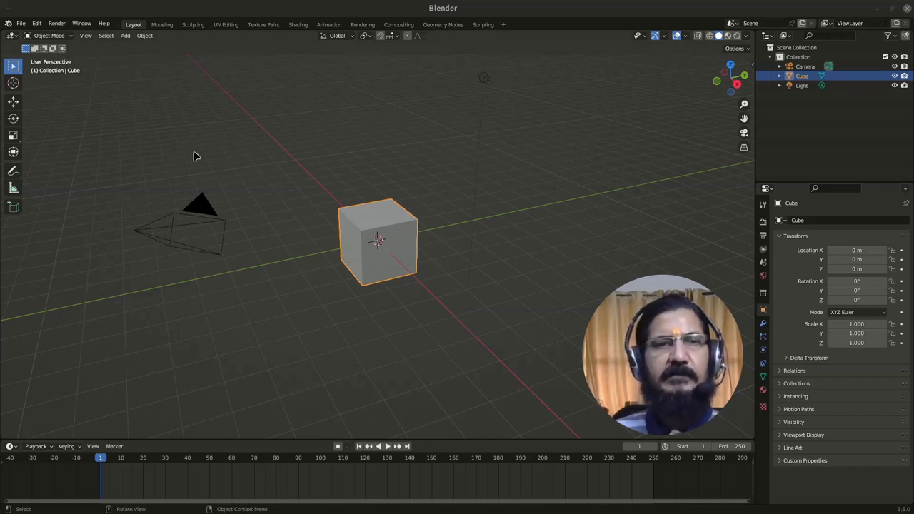
{"action": "mouse_move", "coordinate": [191, 192]}
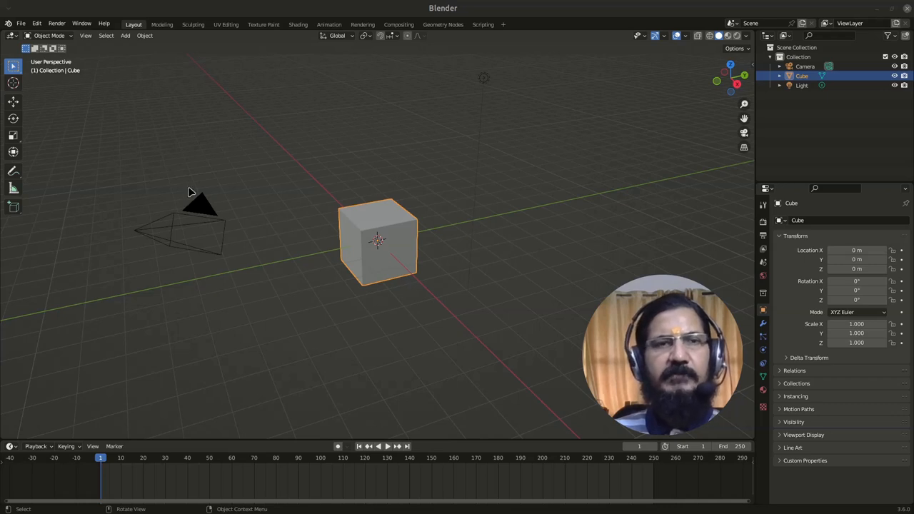
{"action": "mouse_move", "coordinate": [82, 47]}
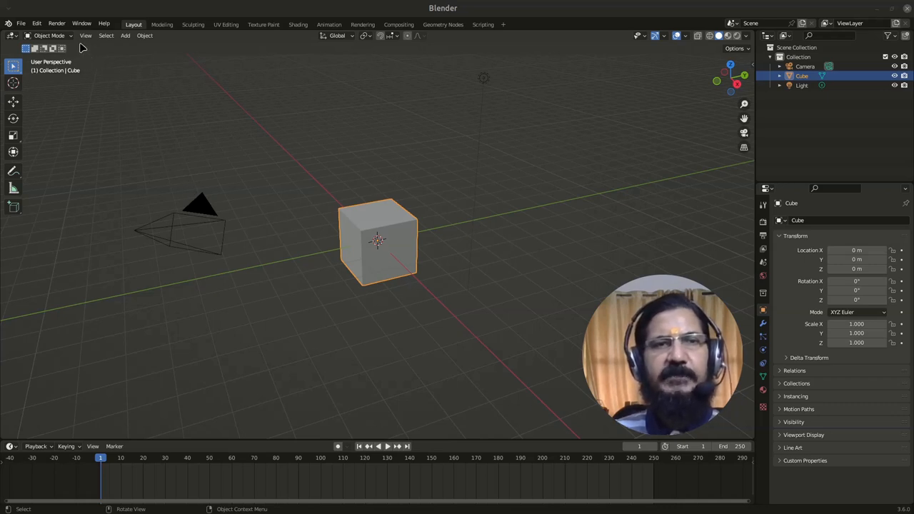
{"action": "mouse_move", "coordinate": [152, 259]}
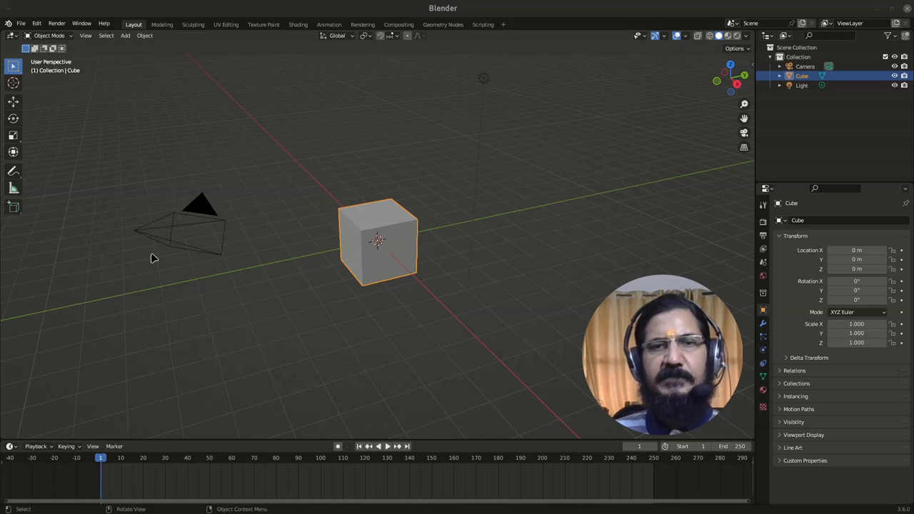
{"action": "mouse_move", "coordinate": [681, 48]}
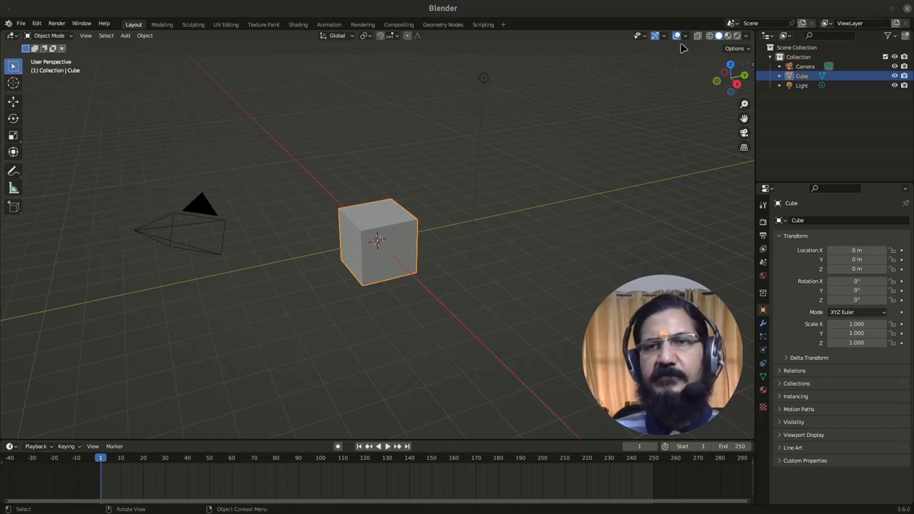
{"action": "mouse_move", "coordinate": [721, 108]}
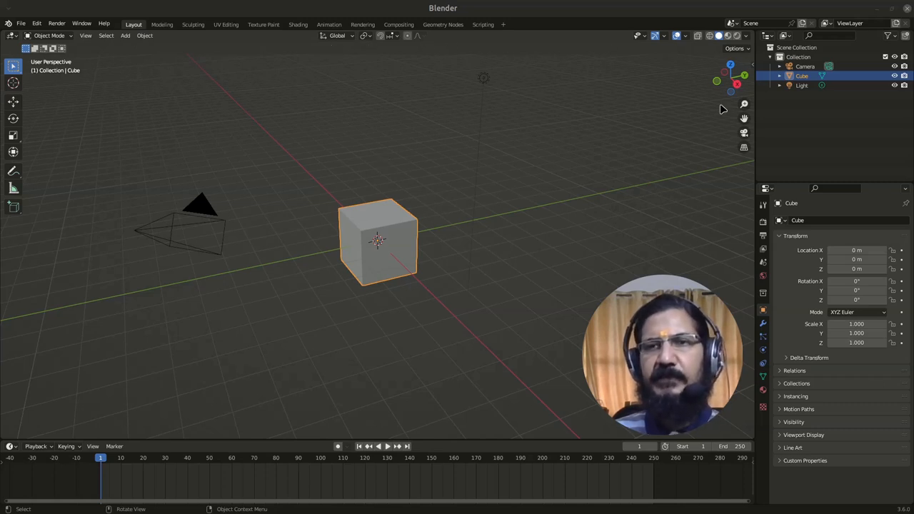
{"action": "mouse_move", "coordinate": [527, 198]}
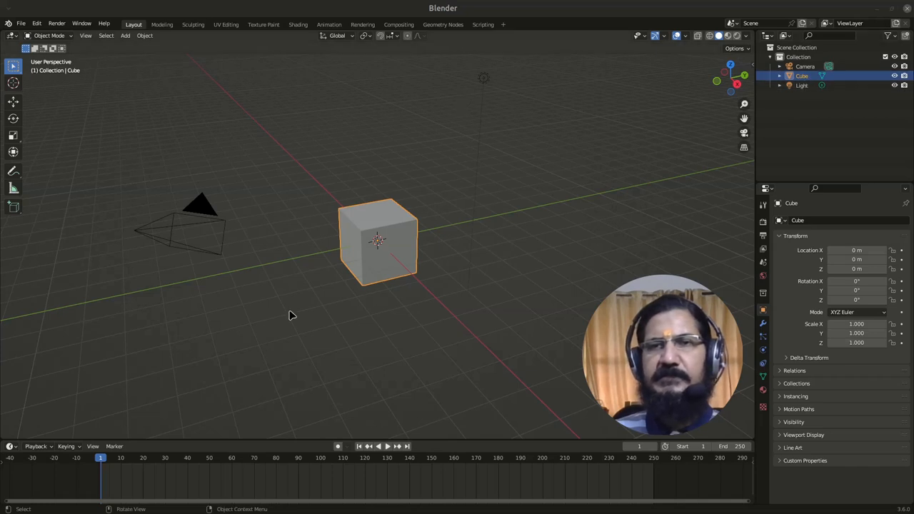
{"action": "mouse_move", "coordinate": [835, 154]}
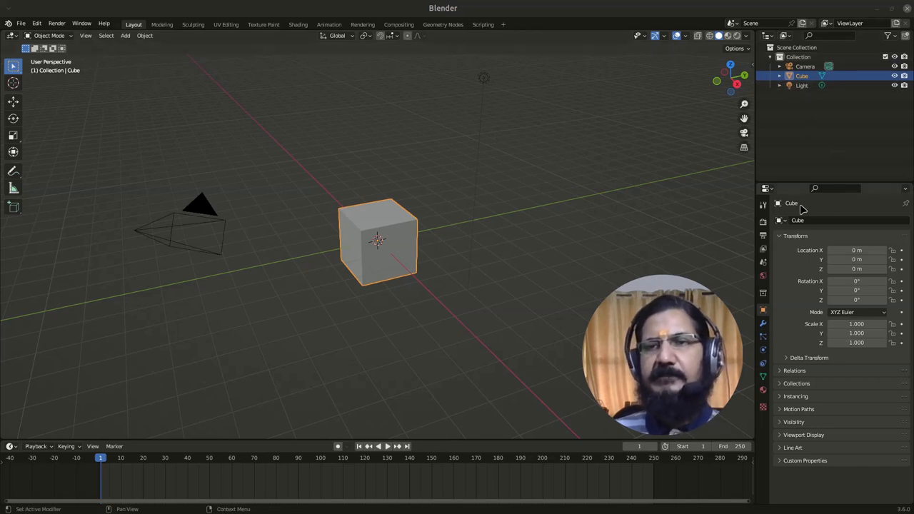
{"action": "mouse_move", "coordinate": [830, 449]}
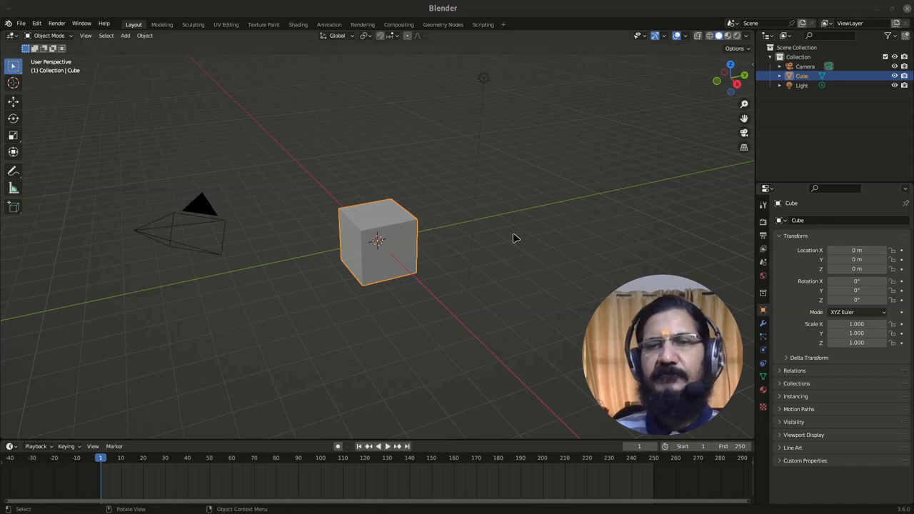
{"action": "mouse_move", "coordinate": [399, 333]}
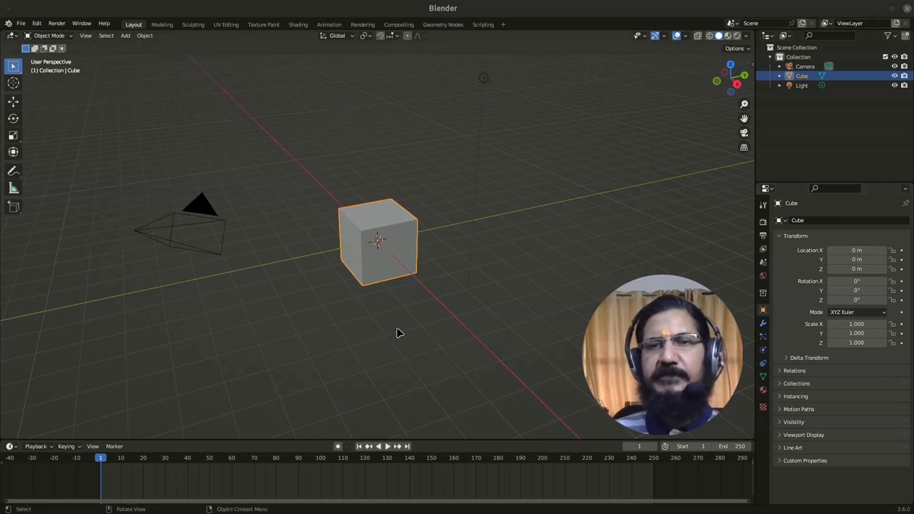
{"action": "mouse_move", "coordinate": [407, 339]}
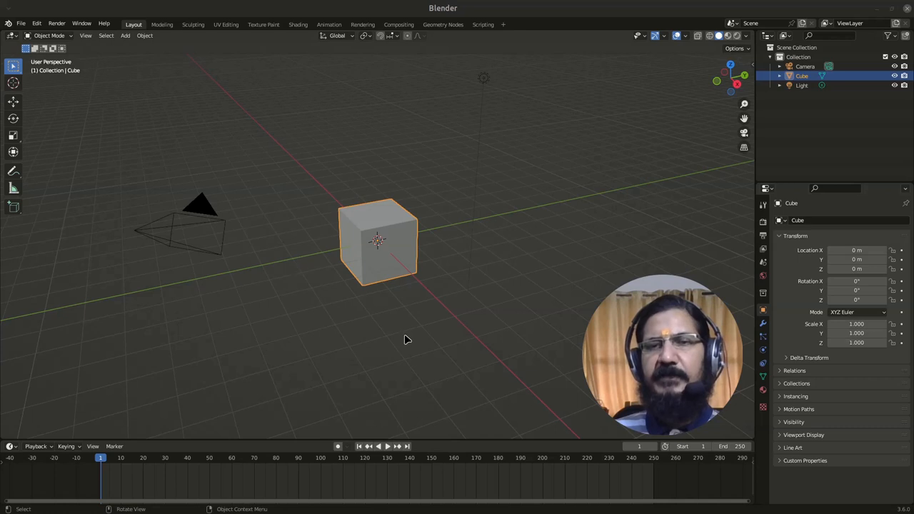
{"action": "mouse_move", "coordinate": [736, 407]}
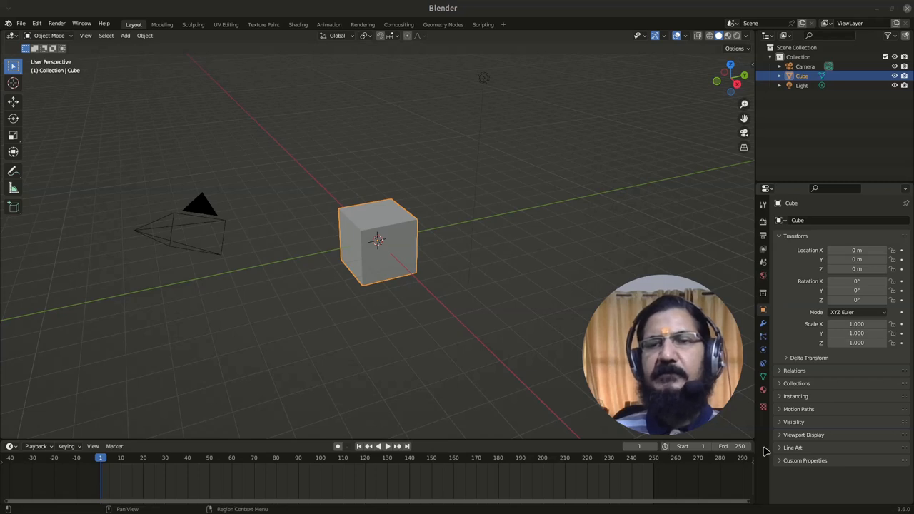
{"action": "mouse_move", "coordinate": [429, 372]}
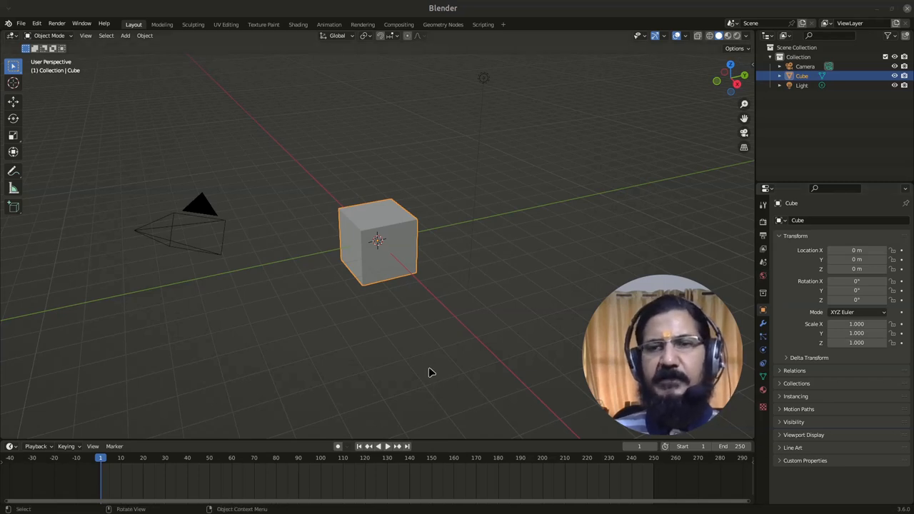
{"action": "mouse_move", "coordinate": [534, 207]}
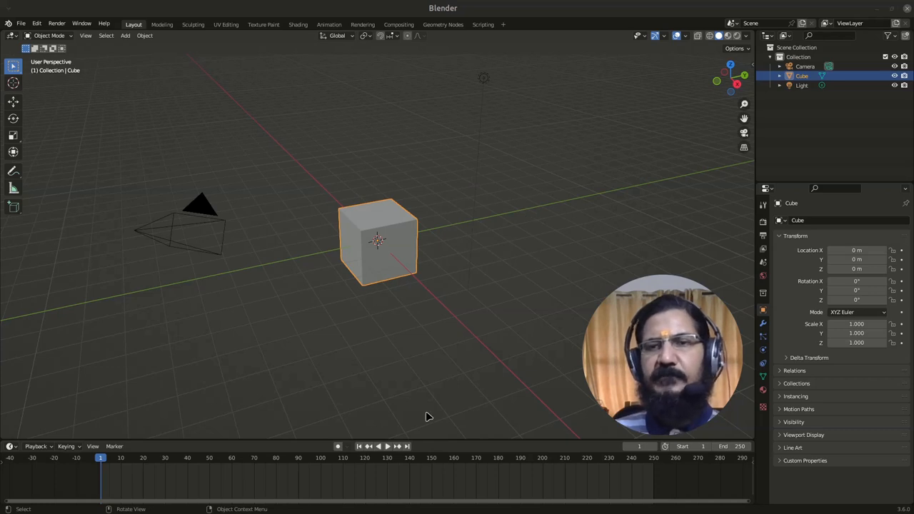
{"action": "mouse_move", "coordinate": [724, 213]}
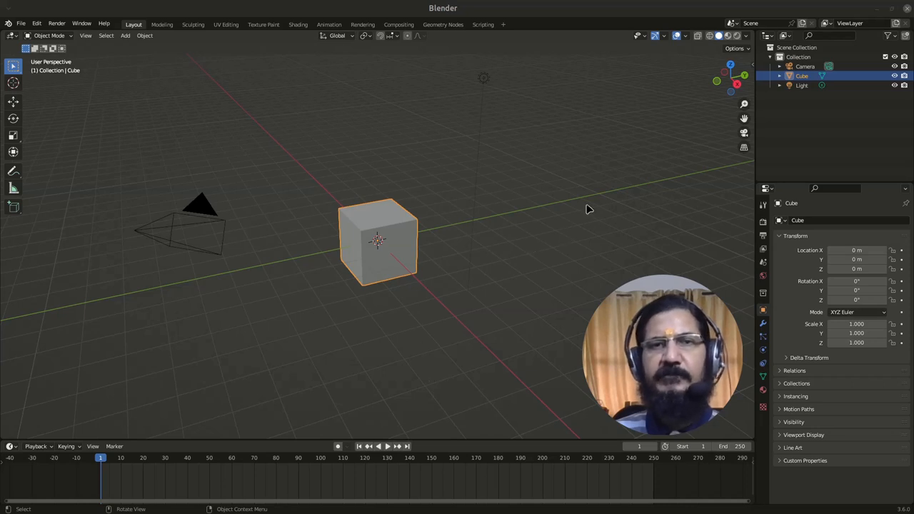
{"action": "mouse_move", "coordinate": [479, 344]}
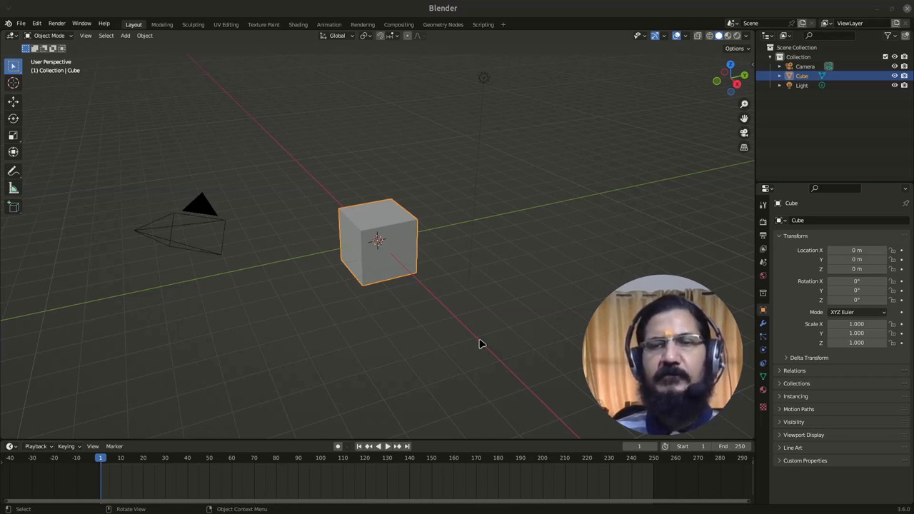
{"action": "mouse_move", "coordinate": [420, 366]}
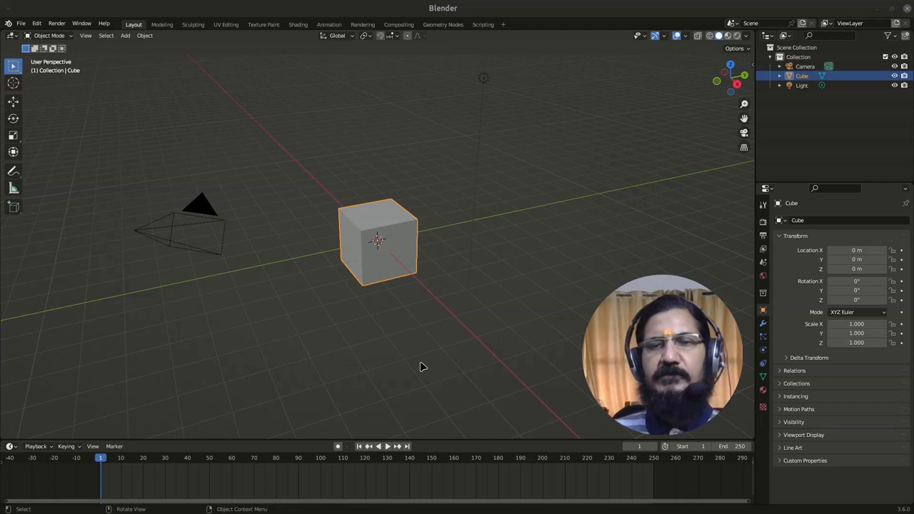